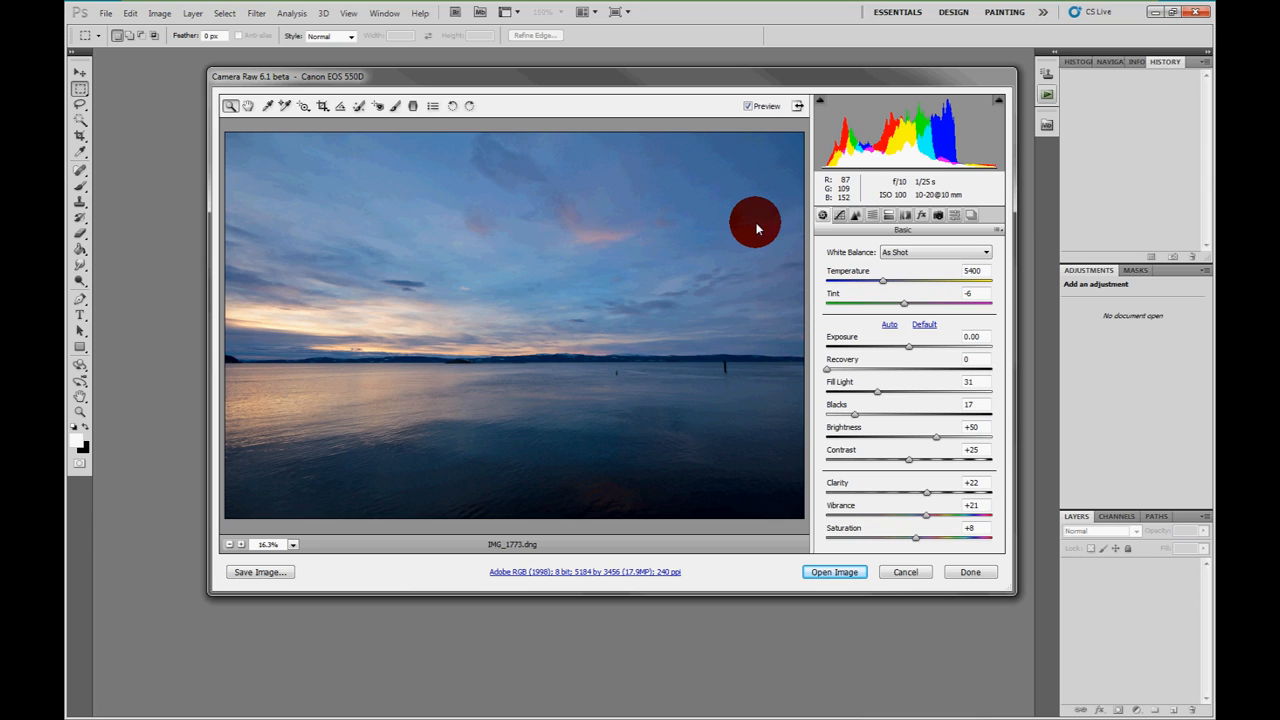
pyautogui.moveTo(912, 216)
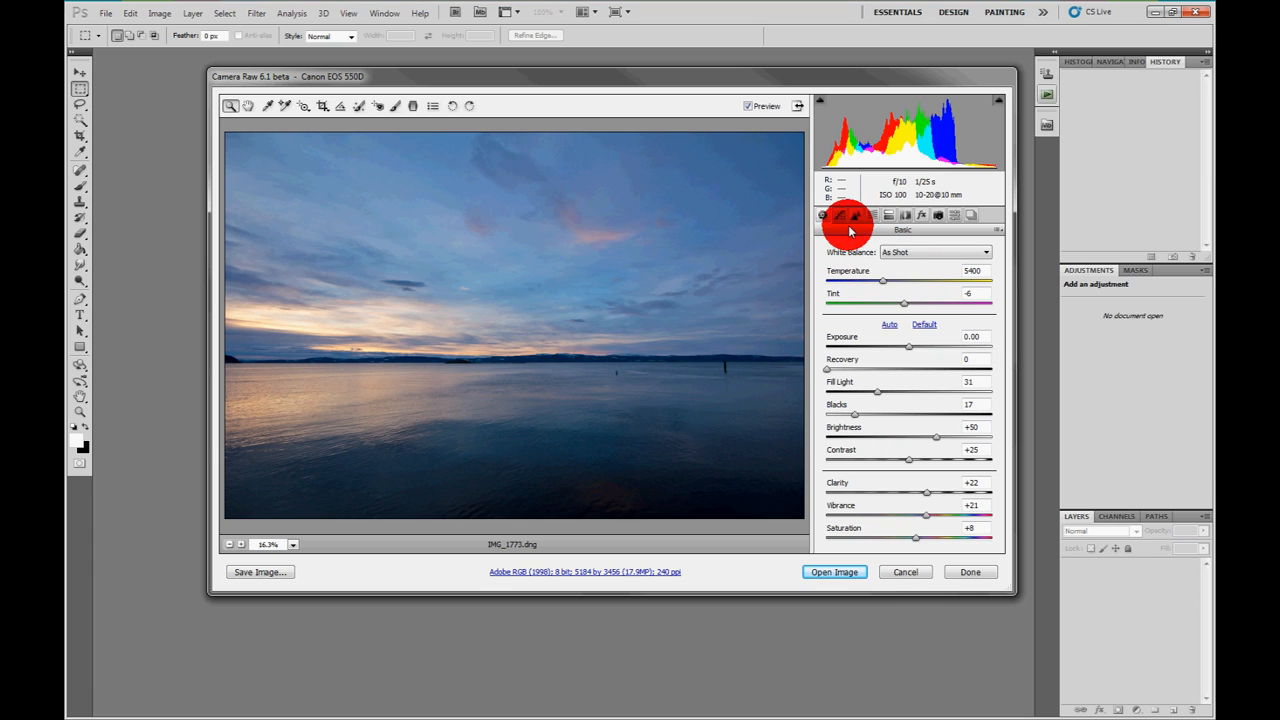
# Show the Lens Corrections panel, with the Sigma 10-20mm profile listed but not enabled.
pyautogui.click(869, 215)
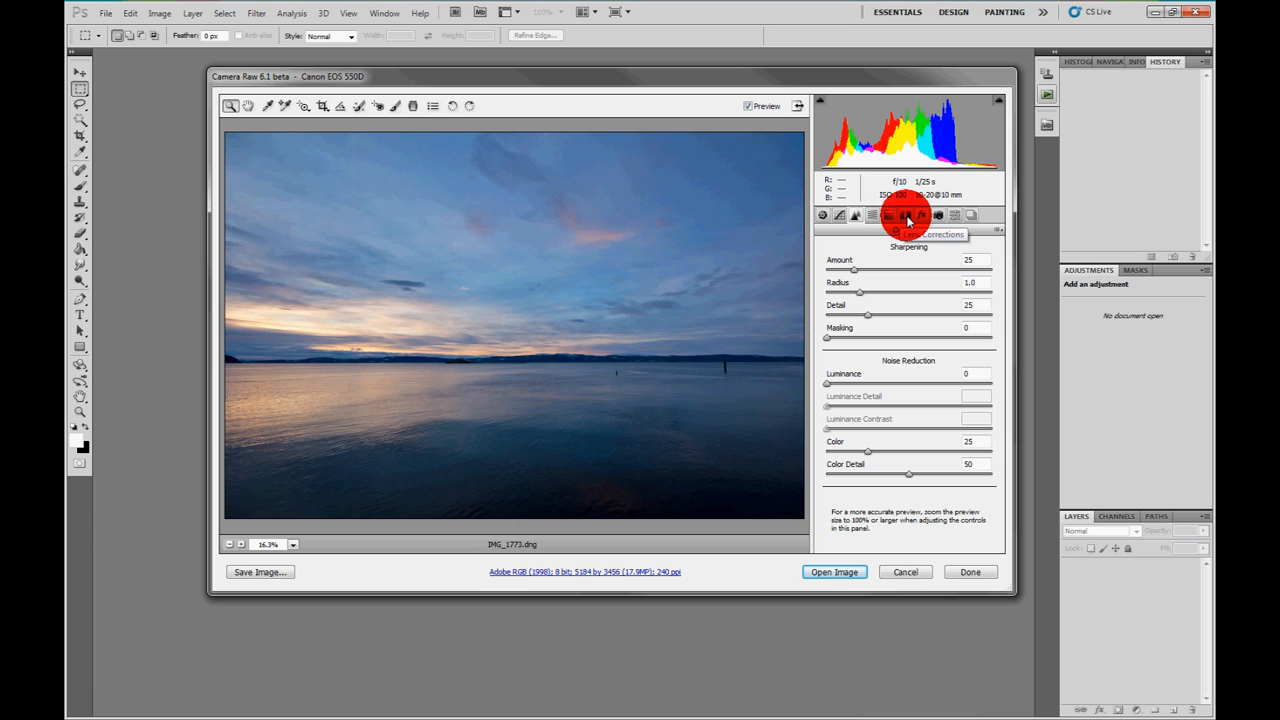
pyautogui.click(905, 215)
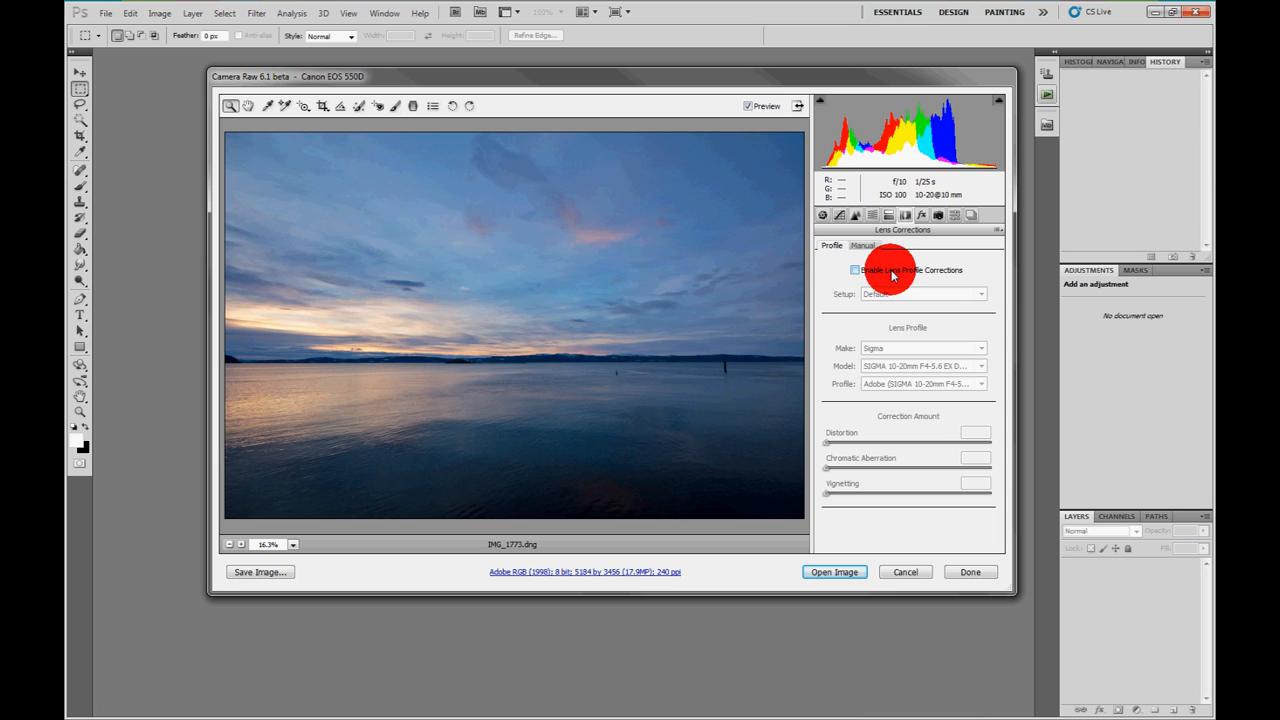
# Enable Lens Profile Corrections, leaving distortion, chromatic aberration and vignetting at 100.
pyautogui.click(855, 270)
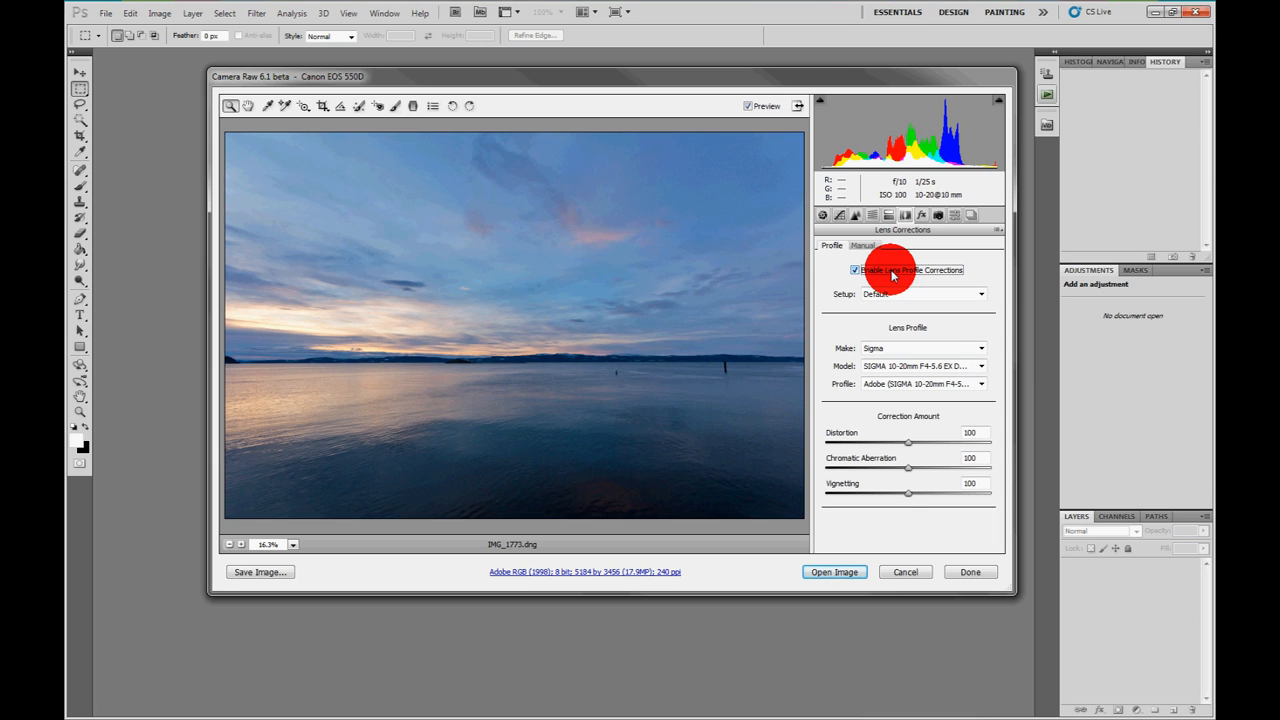
pyautogui.click(855, 270)
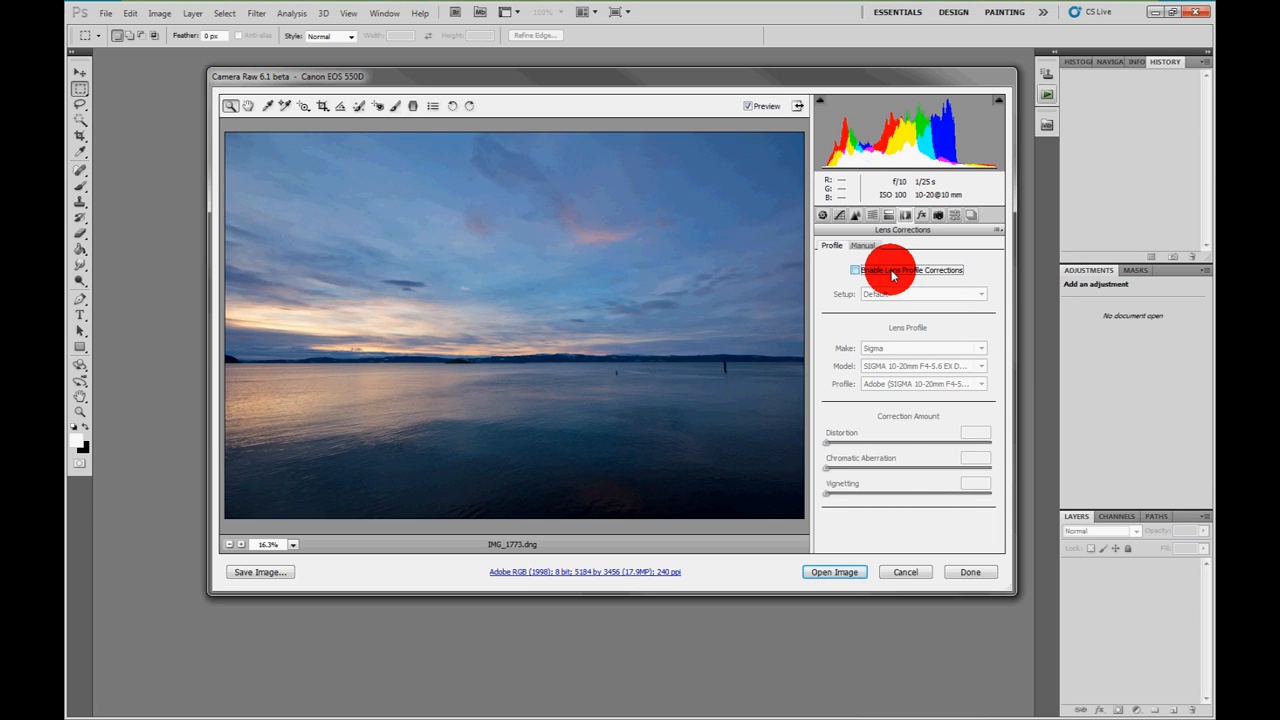
pyautogui.click(855, 270)
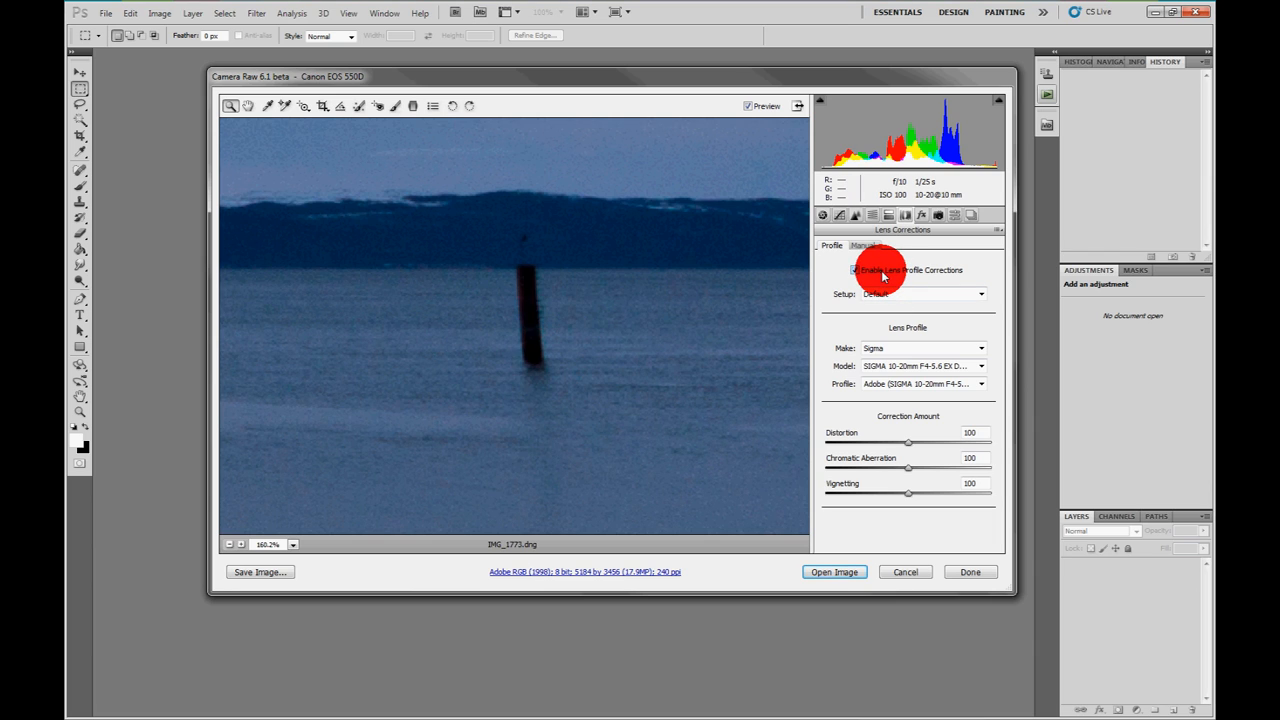
# Compare corrections off and on, then lower Chromatic Aberration to 98 (setup becomes Custom).
pyautogui.click(855, 270)
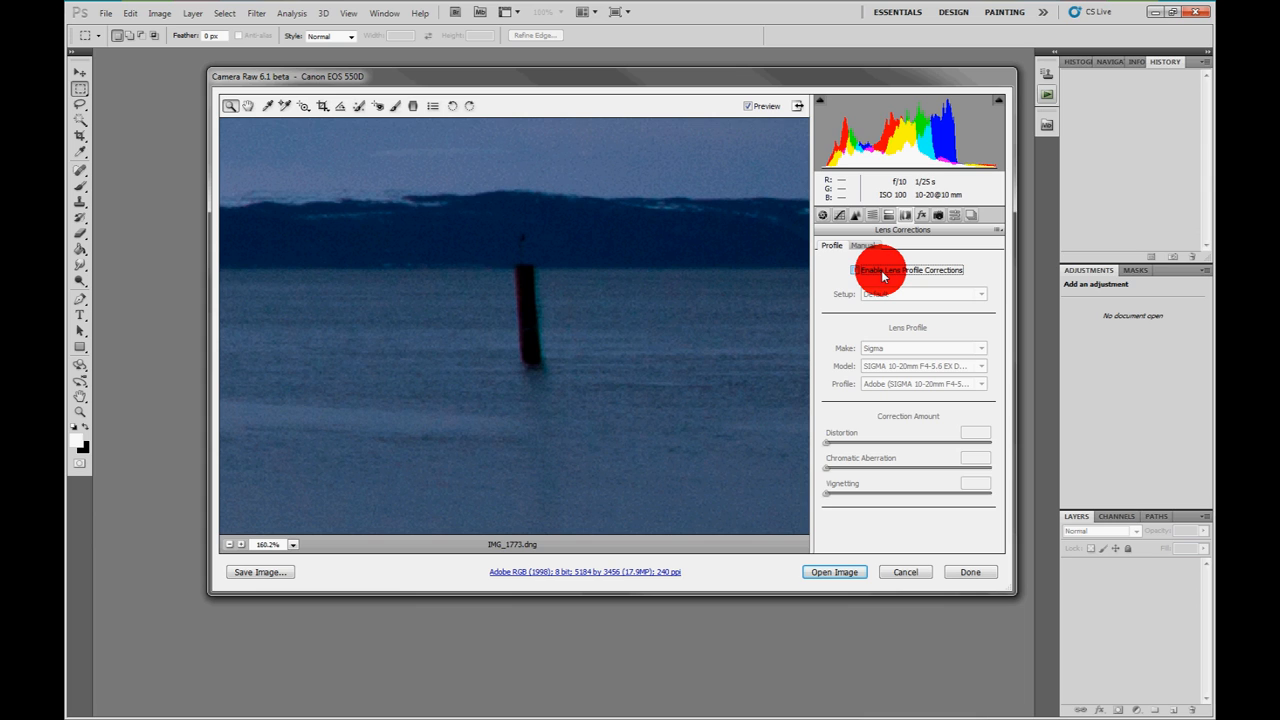
pyautogui.click(855, 270)
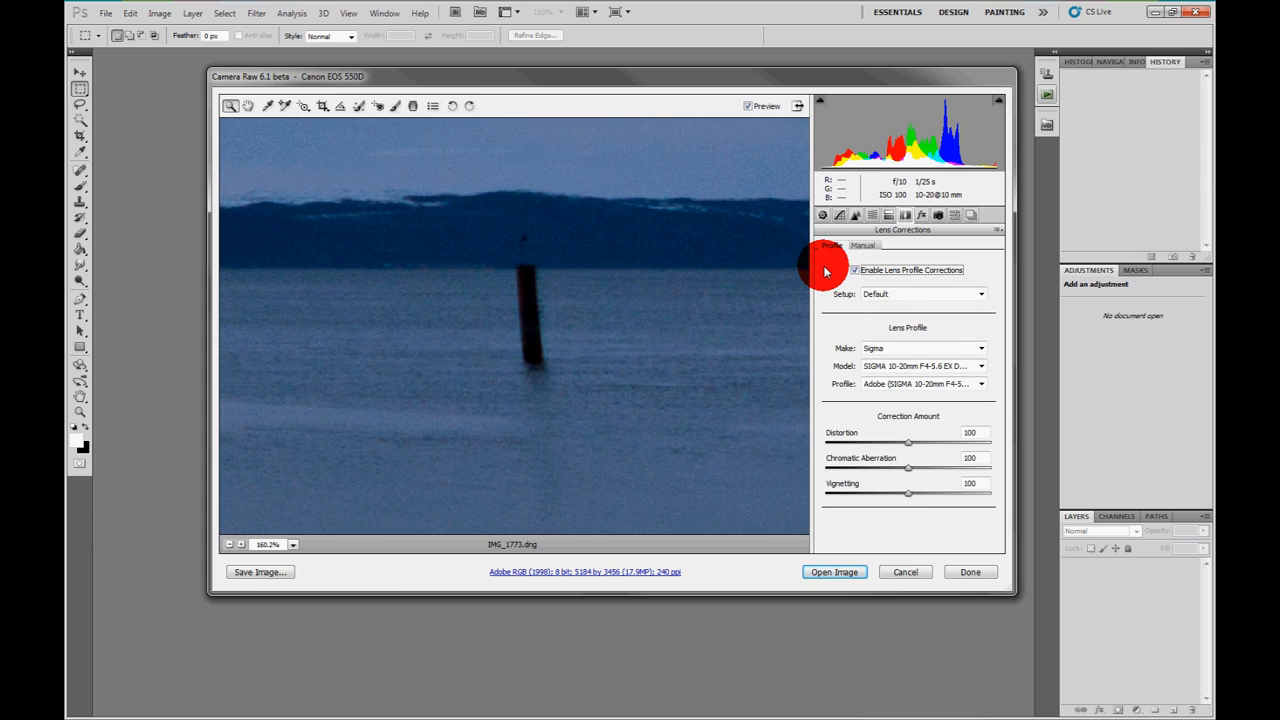
pyautogui.moveTo(908, 468)
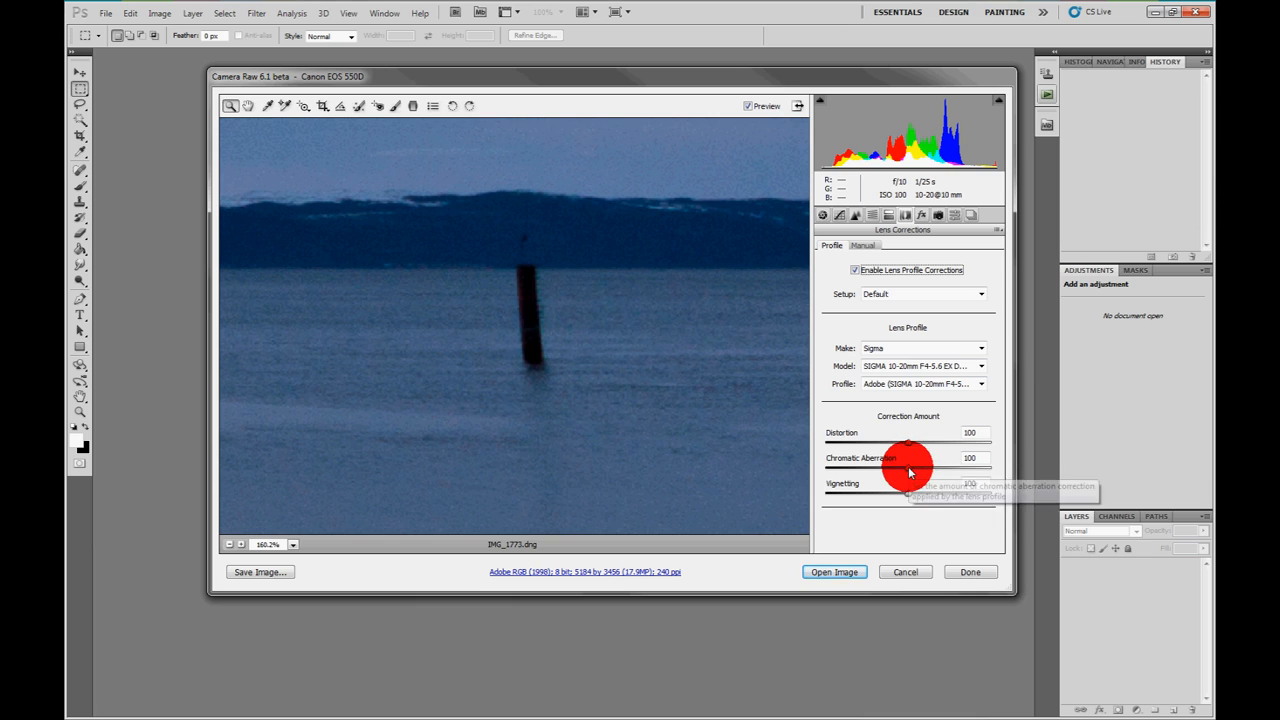
pyautogui.moveTo(905, 470); pyautogui.dragTo(925, 470)
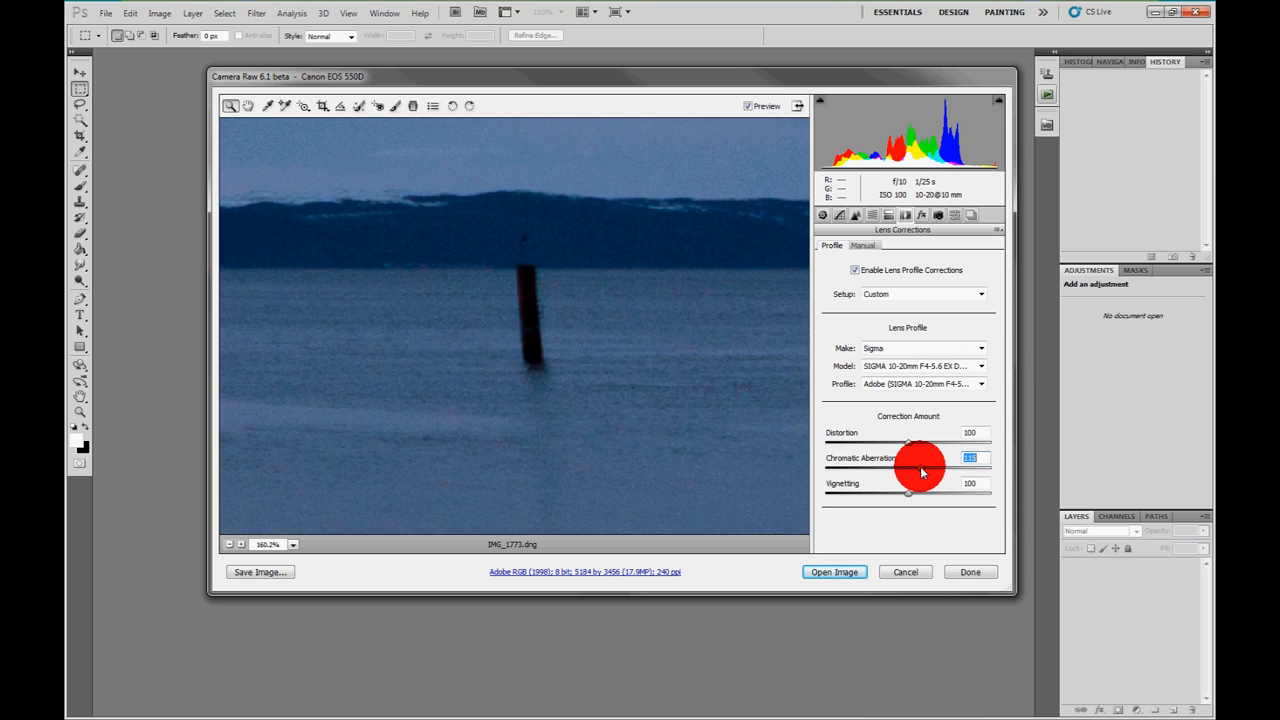
pyautogui.moveTo(920, 468); pyautogui.dragTo(907, 468)
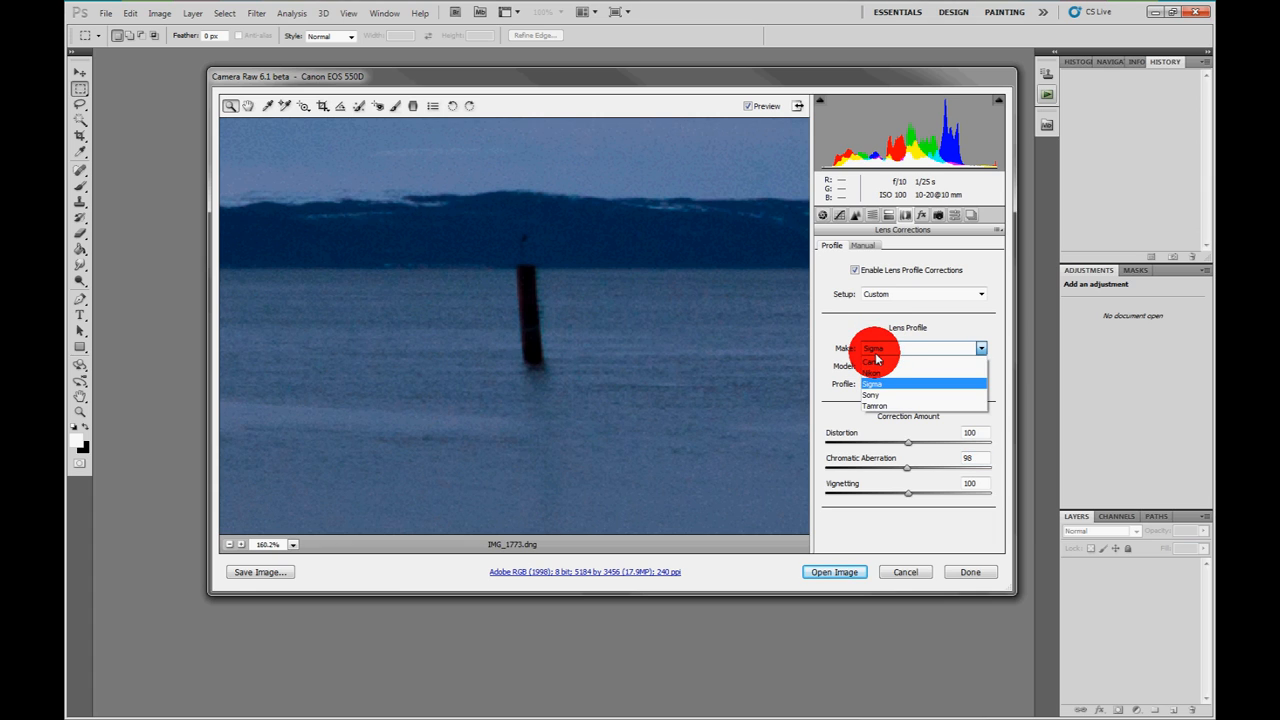
# Try the Sigma APO 50-150mm profile, then change the lens make to Canon.
pyautogui.click(872, 383)
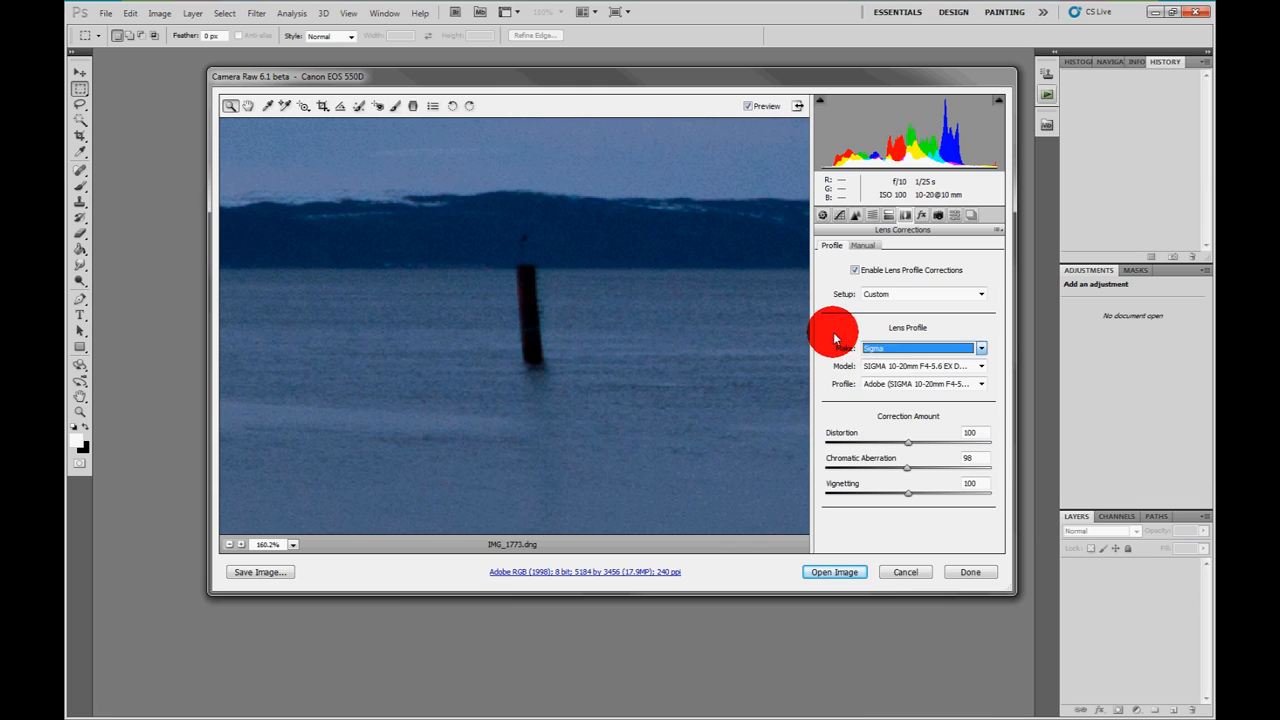
pyautogui.click(980, 365)
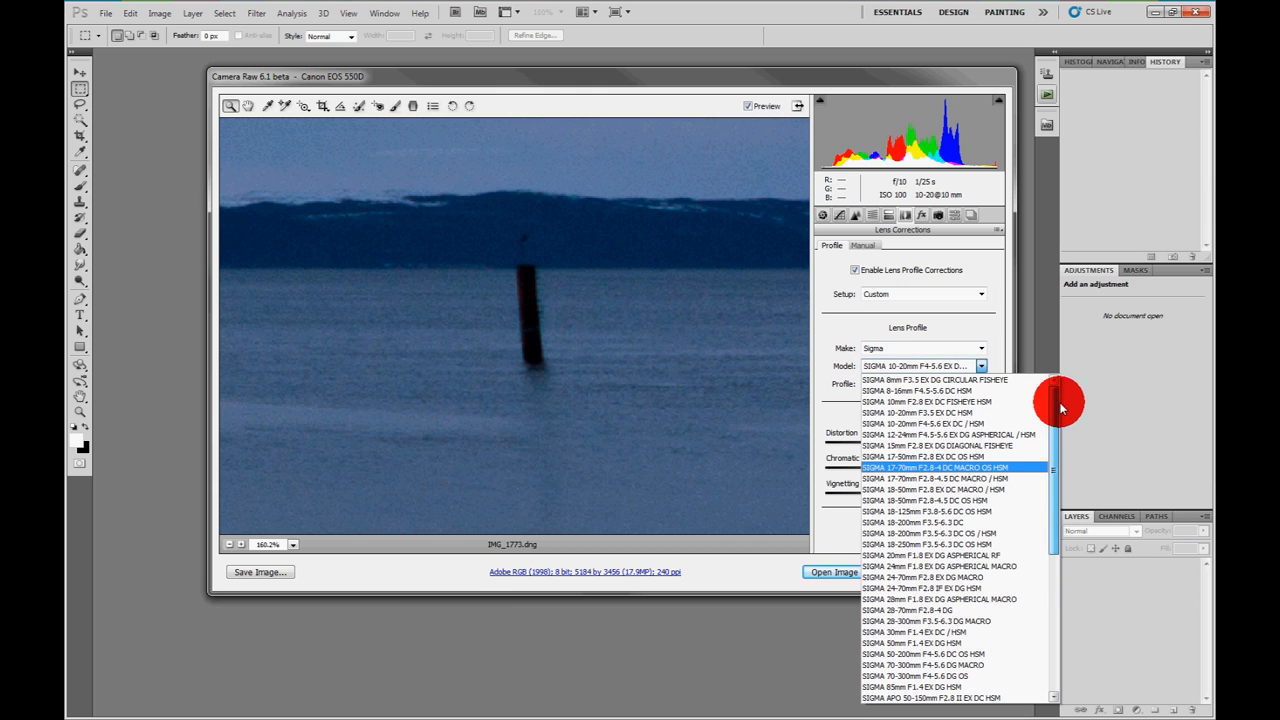
pyautogui.scroll(-3)
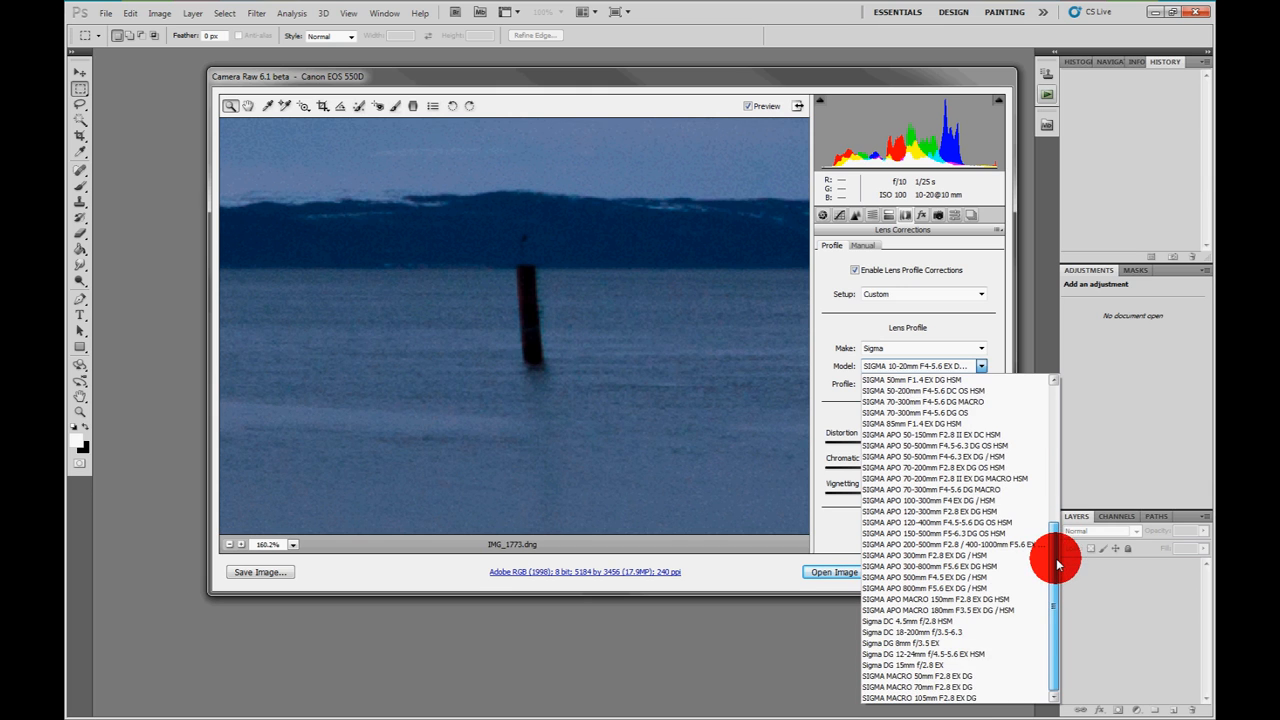
pyautogui.click(930, 434)
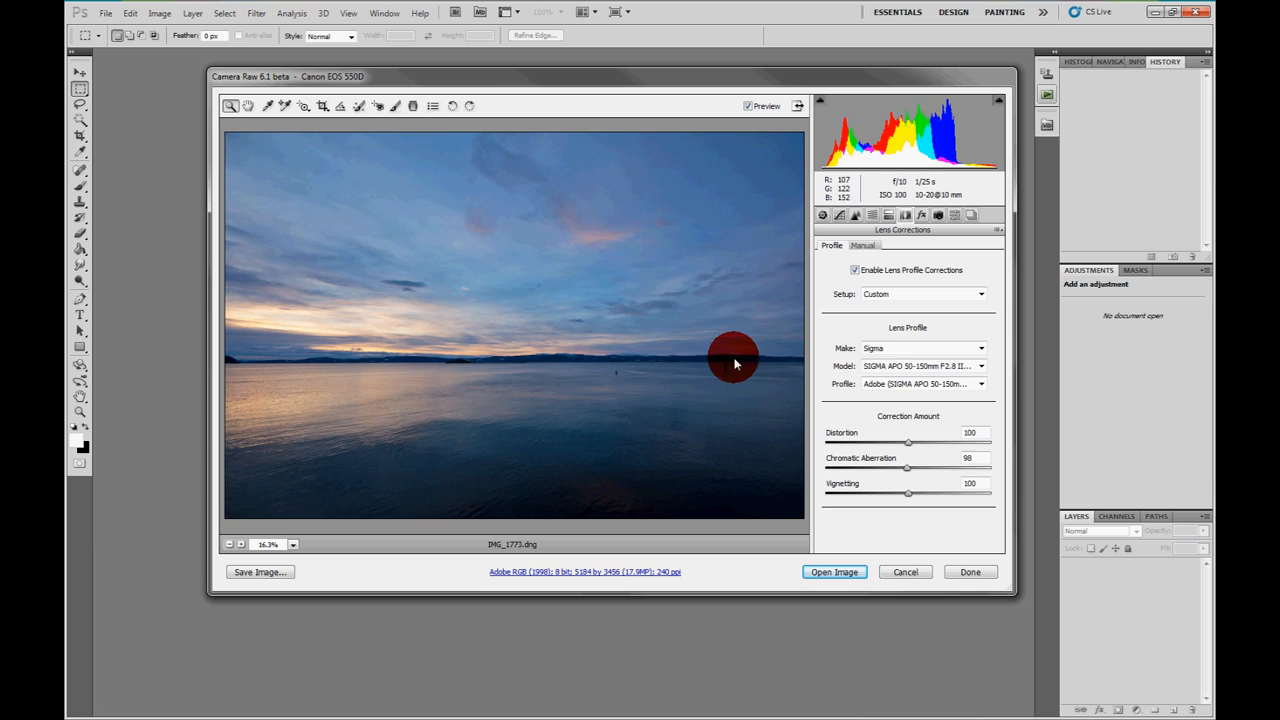
pyautogui.click(981, 384)
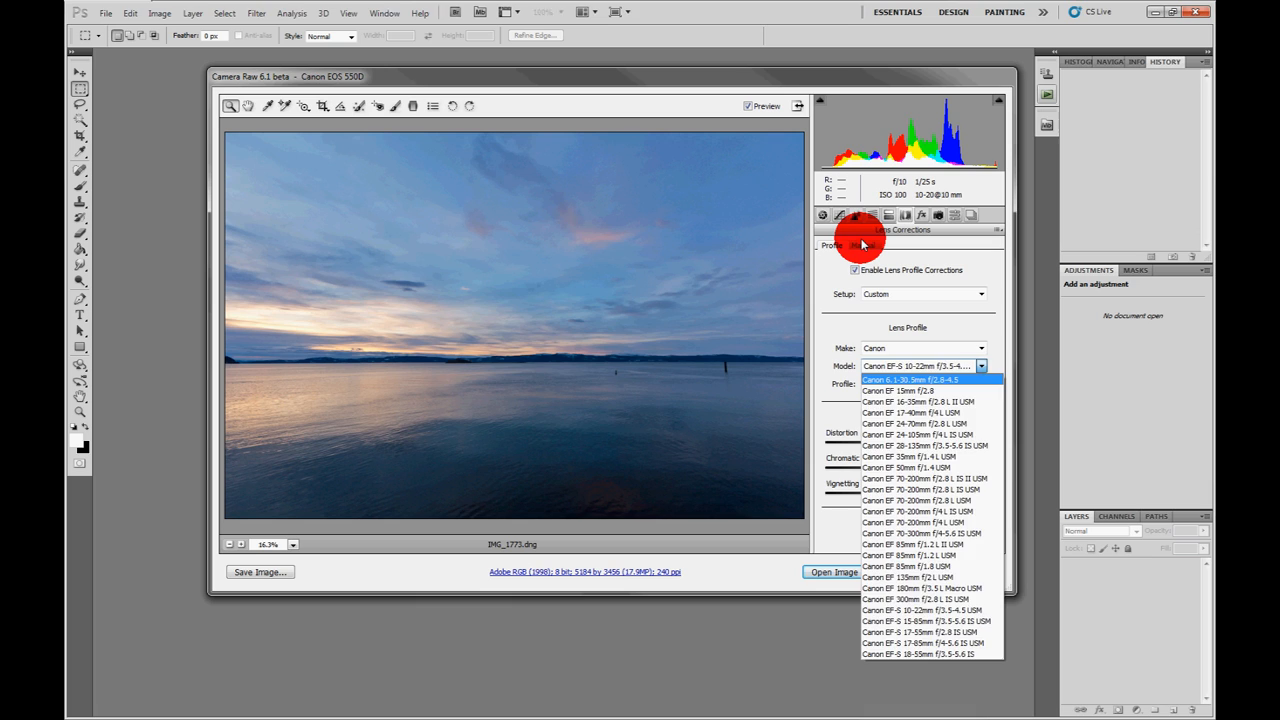
pyautogui.click(862, 245)
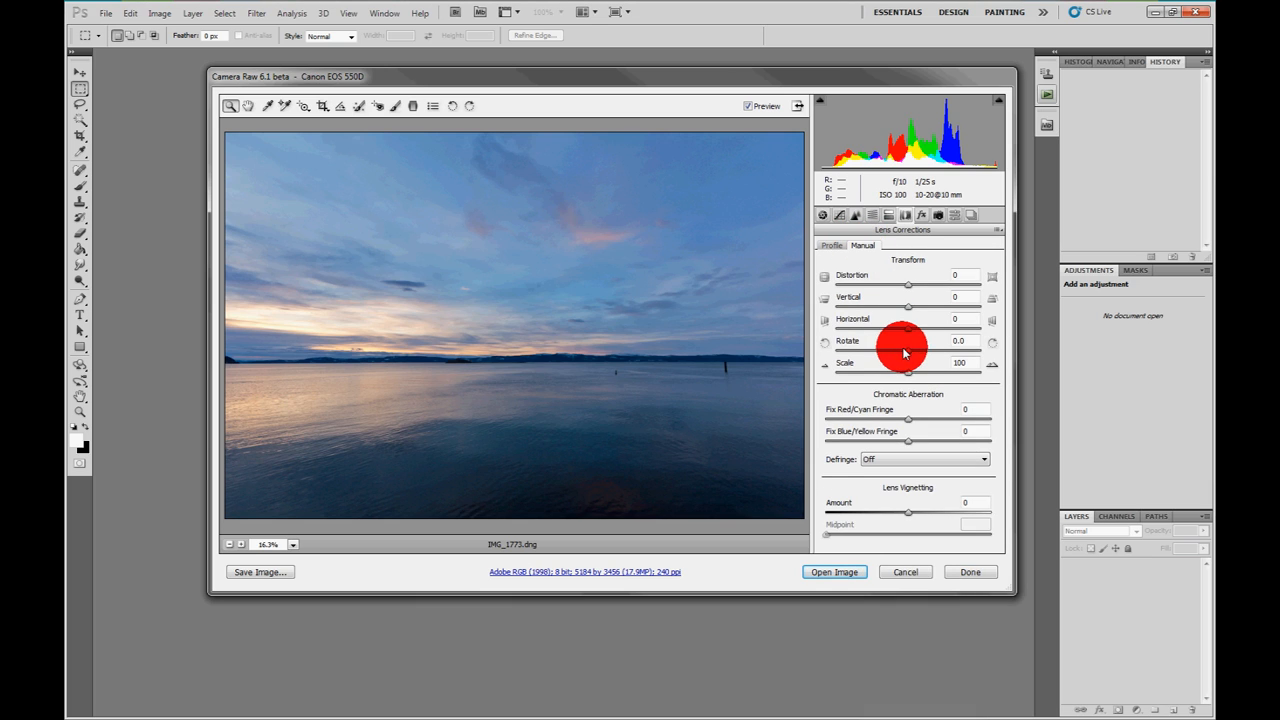
pyautogui.moveTo(875, 400)
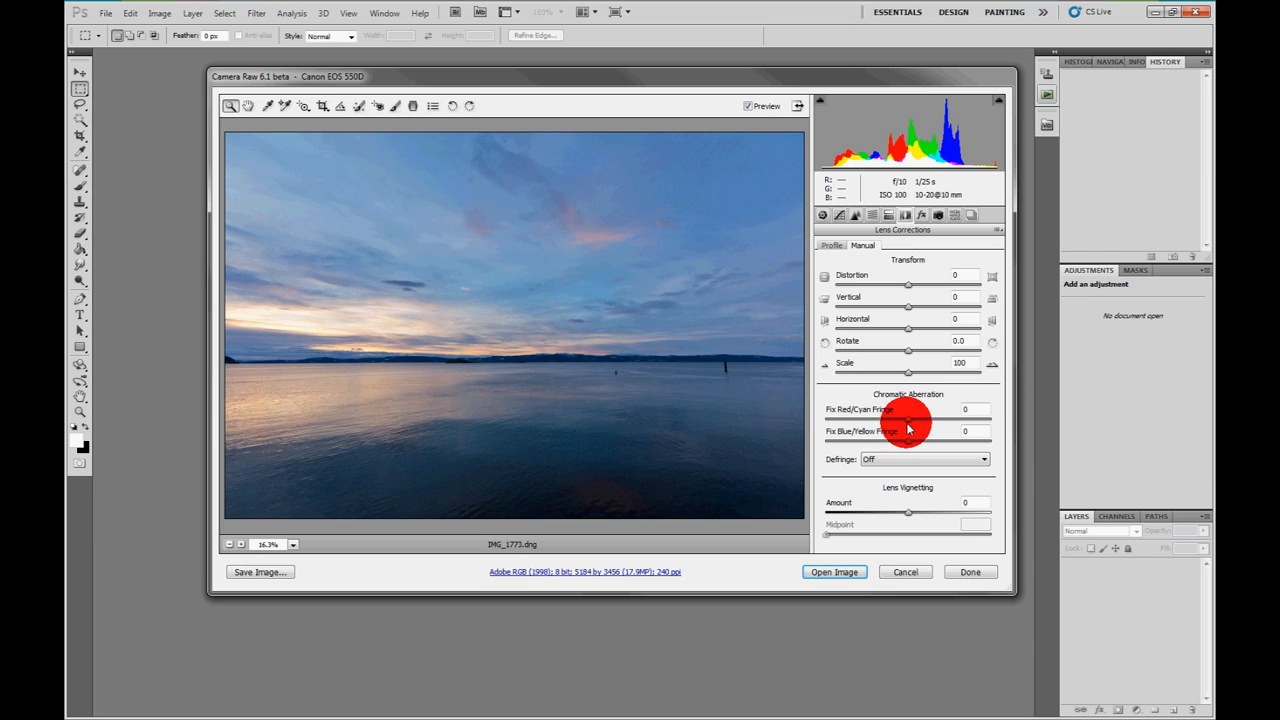
pyautogui.moveTo(875, 278)
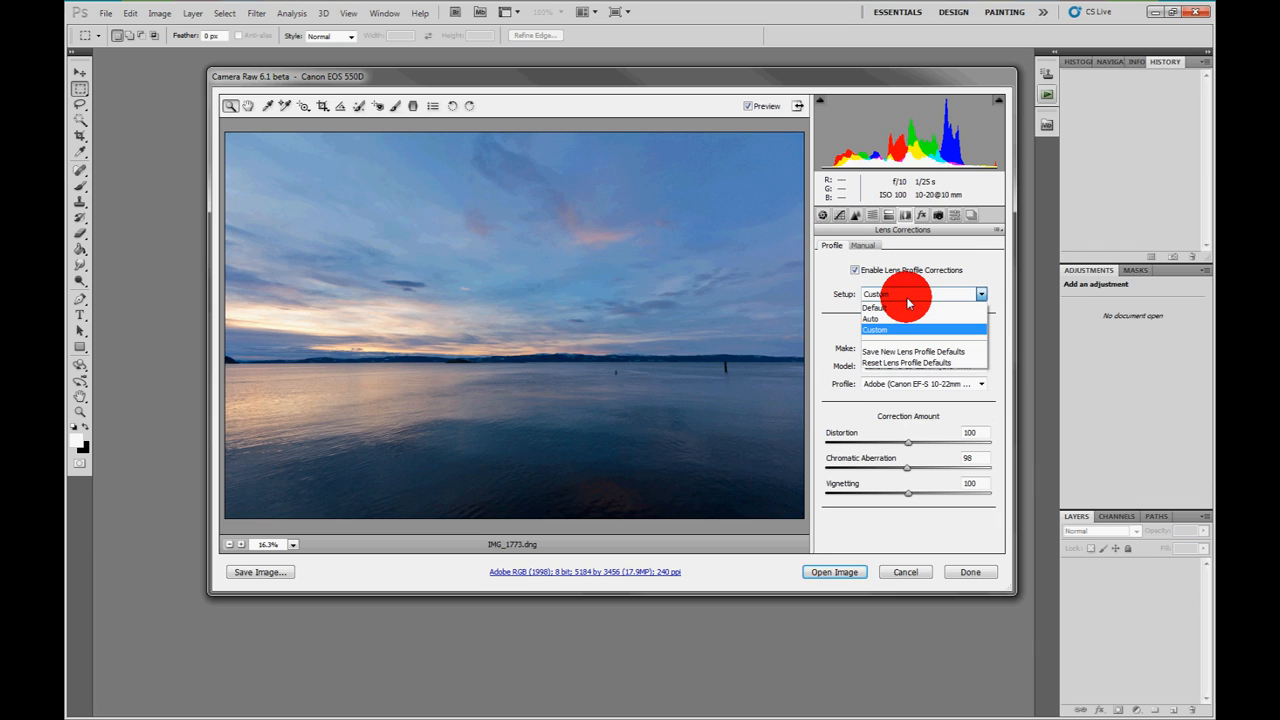
pyautogui.click(875, 329)
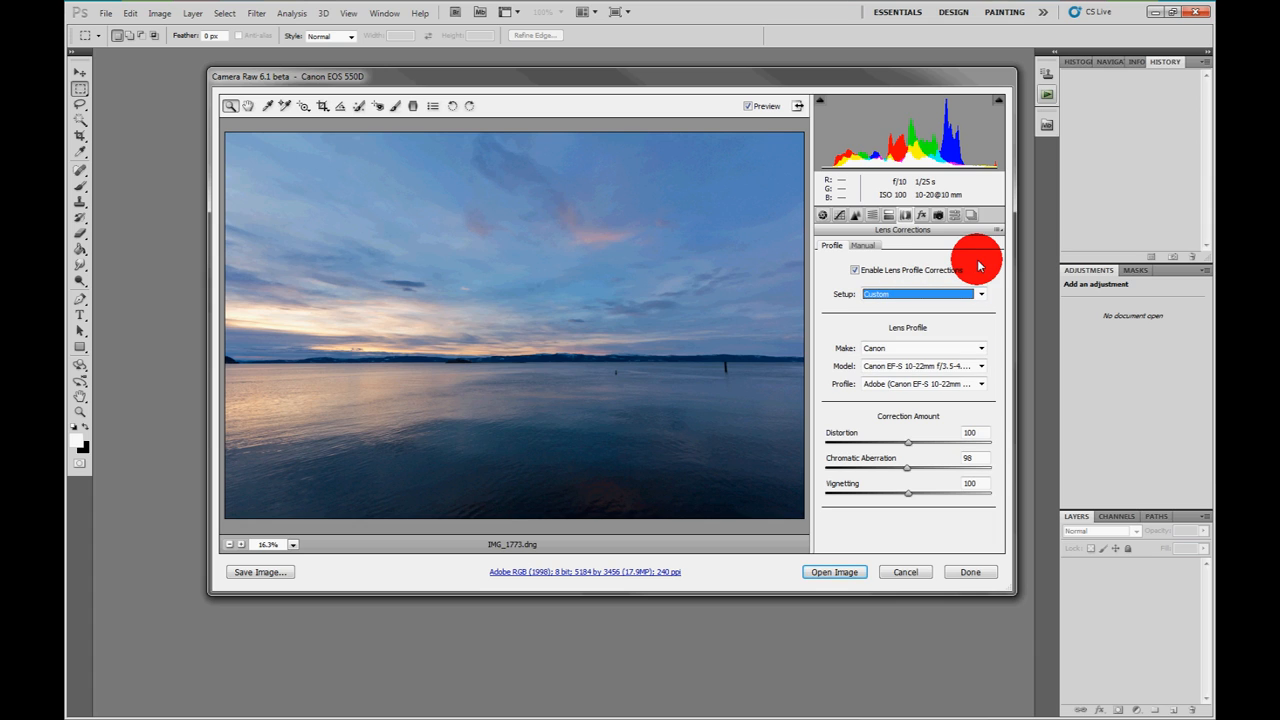